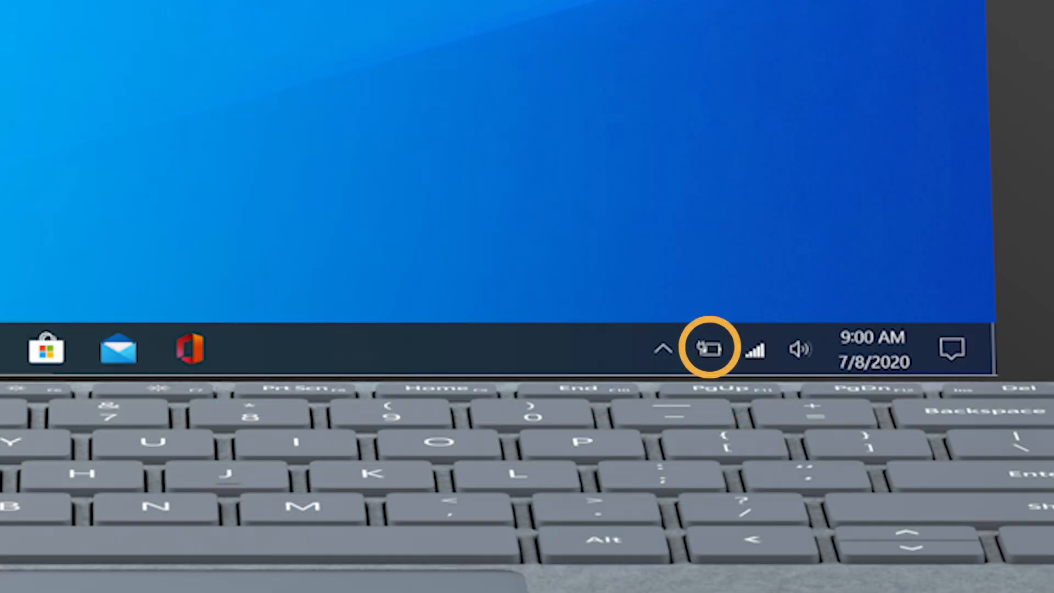
Open the Settings app from the taskbar battery icon
{"action": "left_click", "coordinate": [707, 349]}
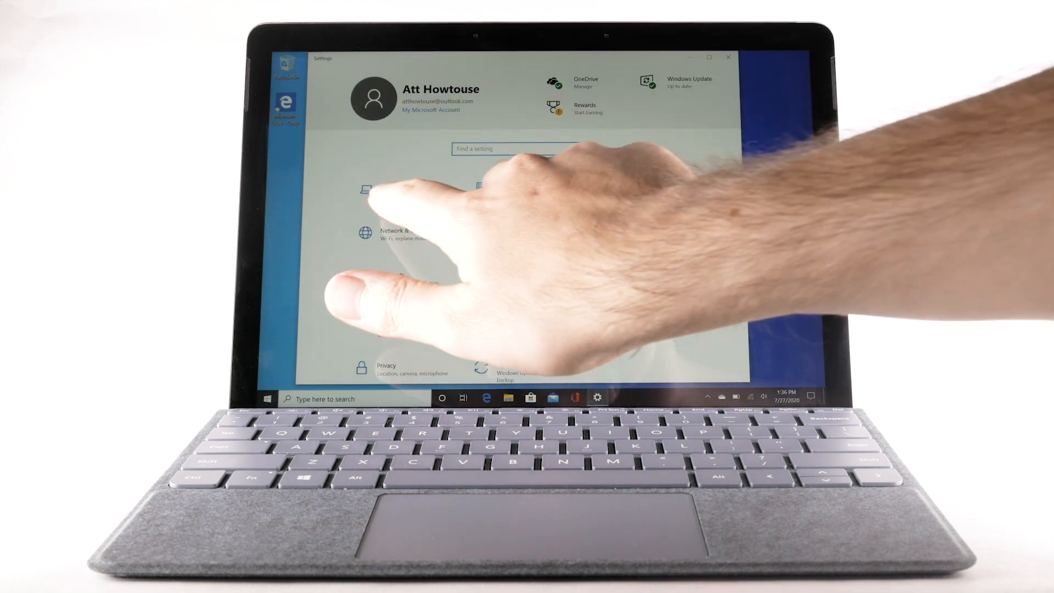
Open System > Battery, keep saver auto-starting below 20%, and toggle battery saver on then off
{"action": "left_click", "coordinate": [377, 192]}
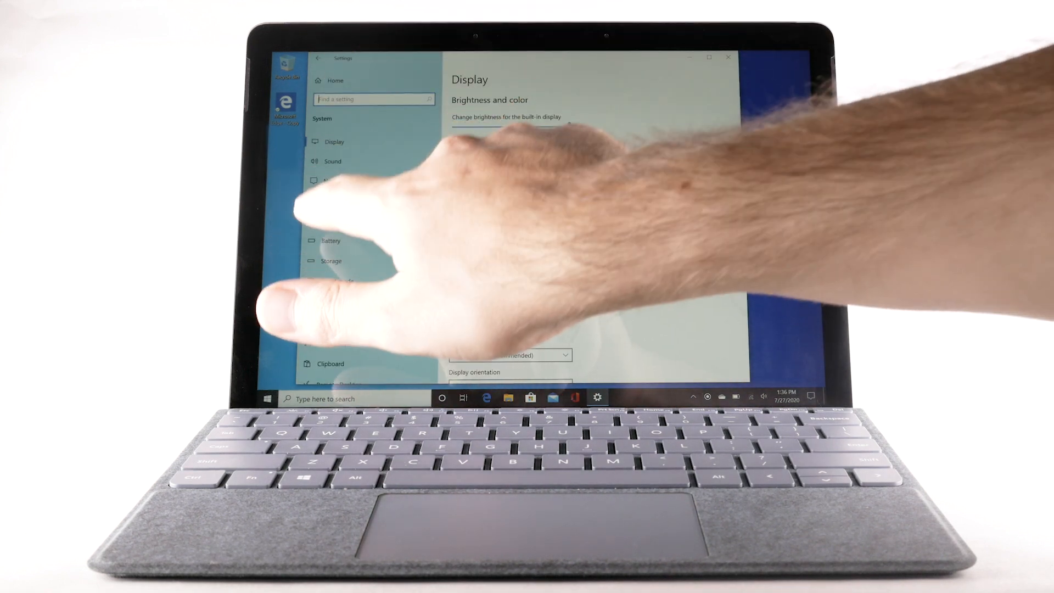
{"action": "left_click", "coordinate": [330, 240]}
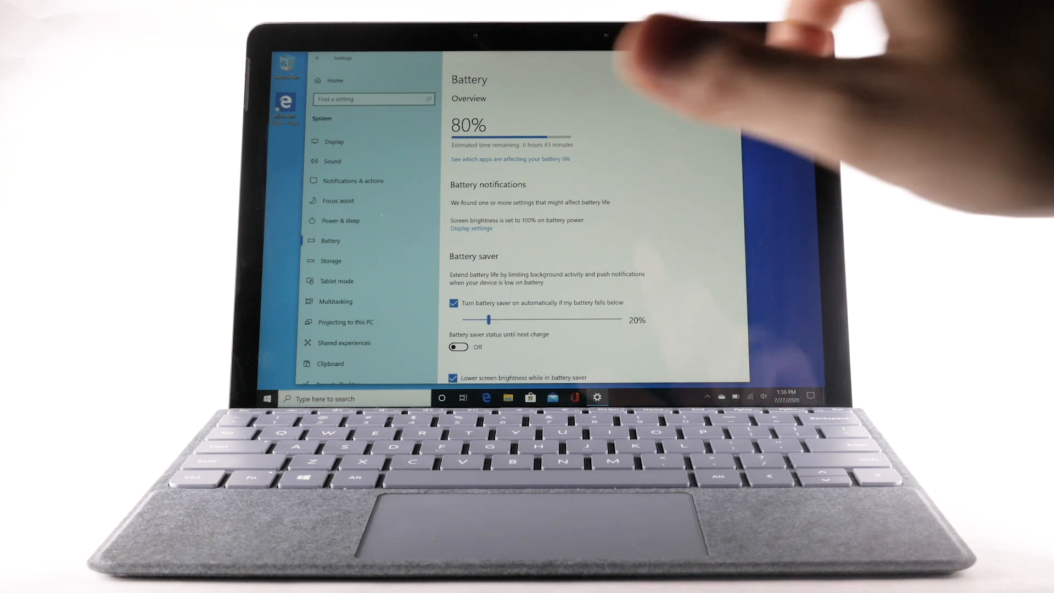
{"action": "left_click", "coordinate": [510, 158]}
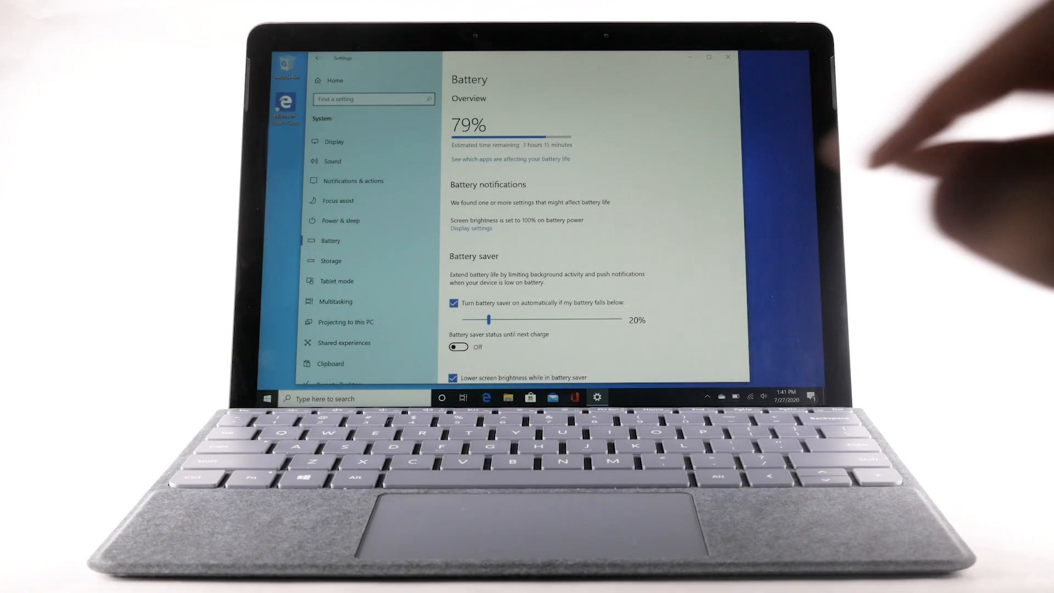
{"action": "left_click", "coordinate": [458, 347]}
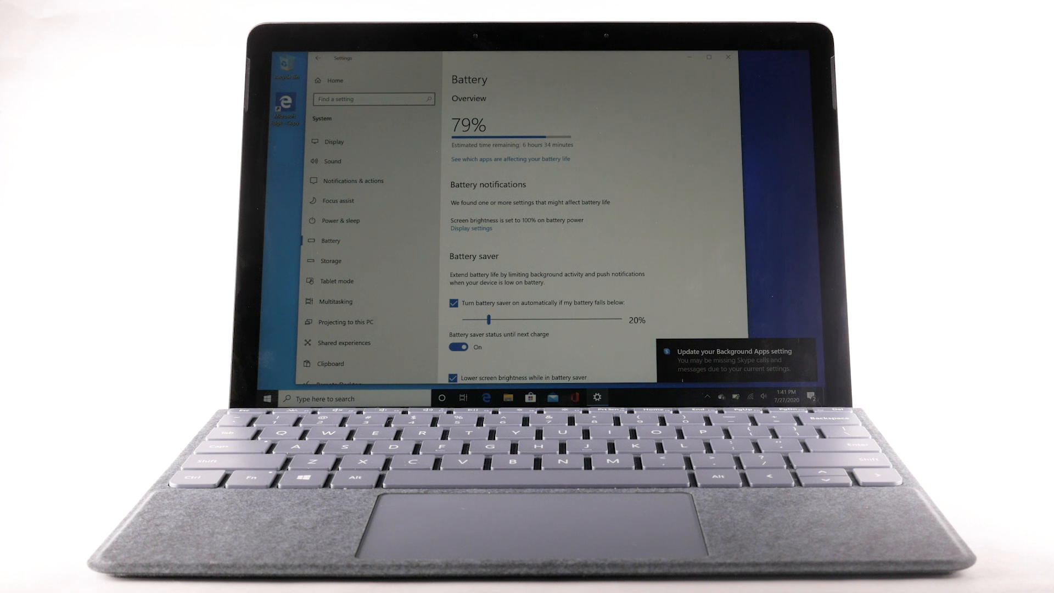
{"action": "left_click", "coordinate": [459, 347]}
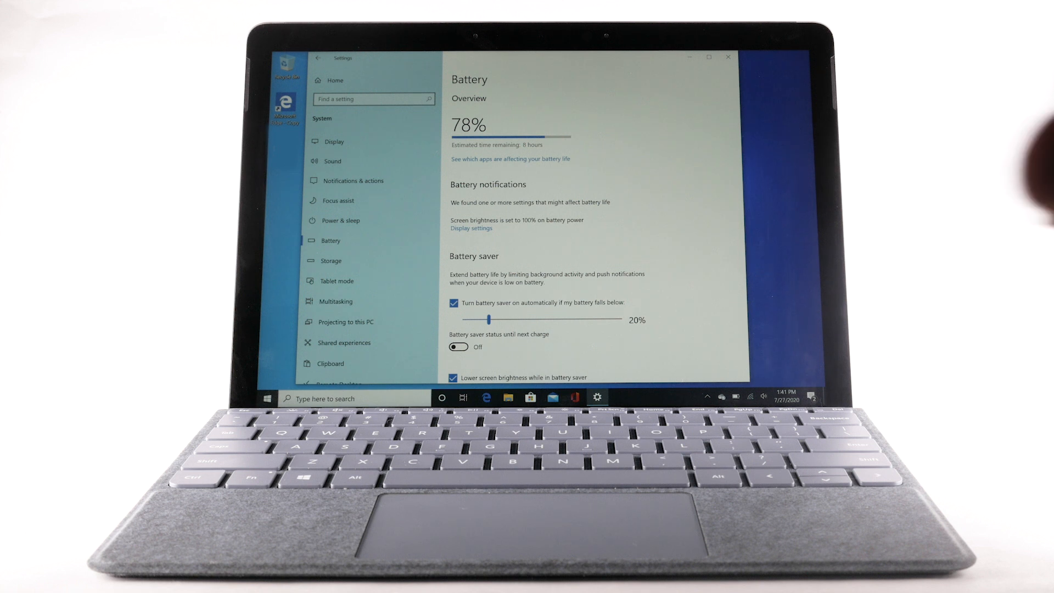
Go to System > Display and view the built-in display brightness slider
{"action": "left_click", "coordinate": [335, 141]}
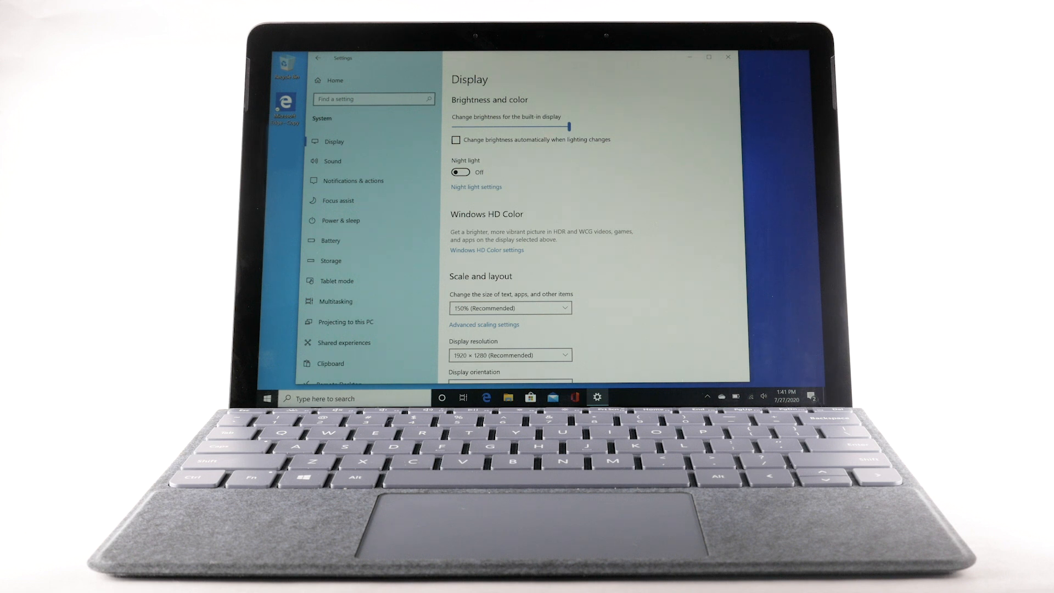
{"action": "left_click", "coordinate": [456, 140]}
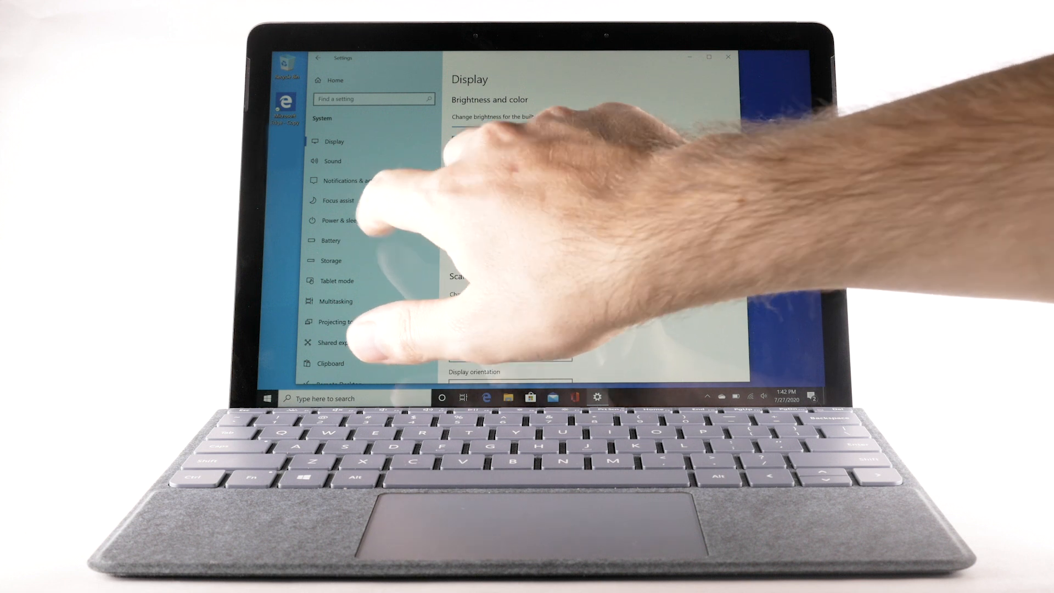
In Power & sleep, set the screen to turn off after 3 minutes on battery
{"action": "left_click", "coordinate": [341, 220]}
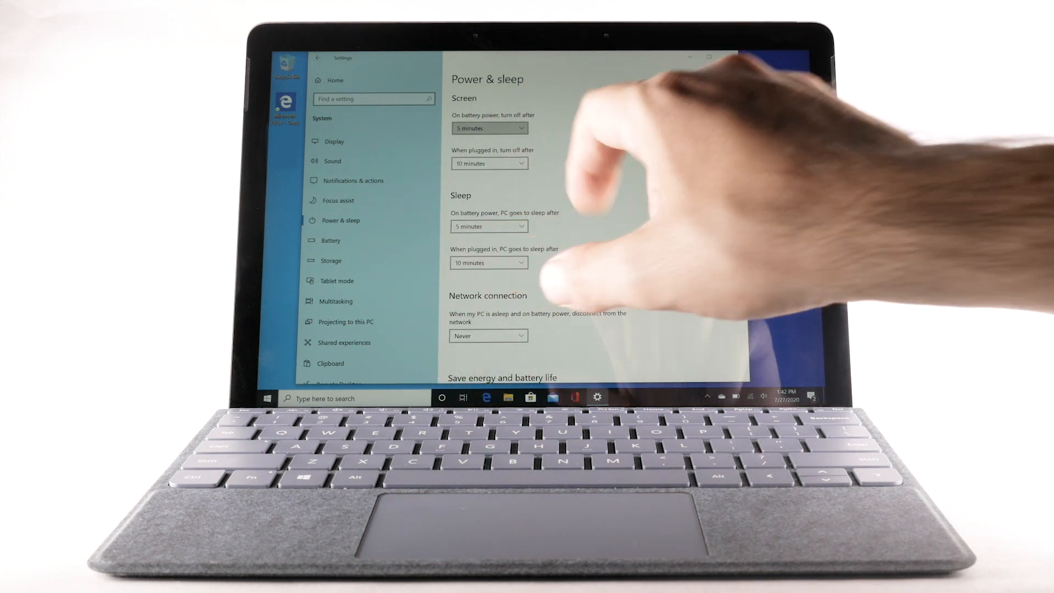
{"action": "left_click", "coordinate": [488, 128]}
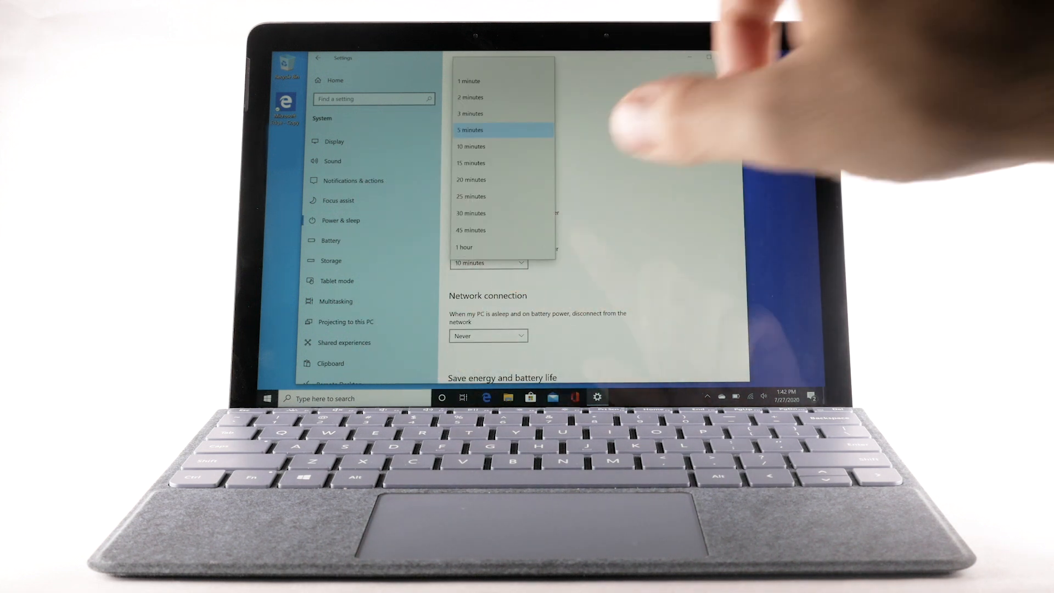
{"action": "left_click", "coordinate": [470, 129]}
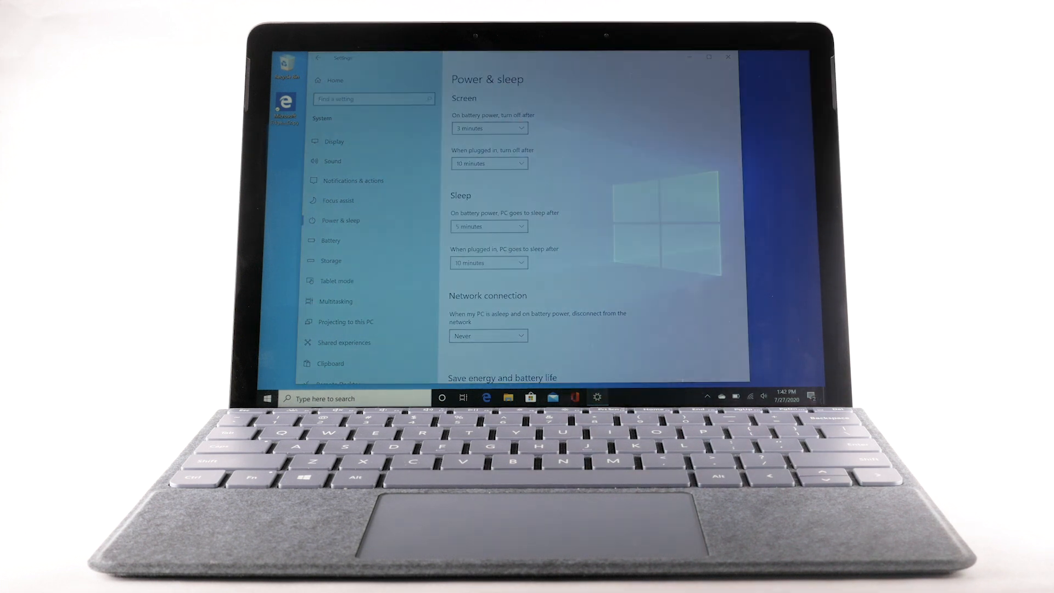
{"action": "left_click", "coordinate": [727, 56]}
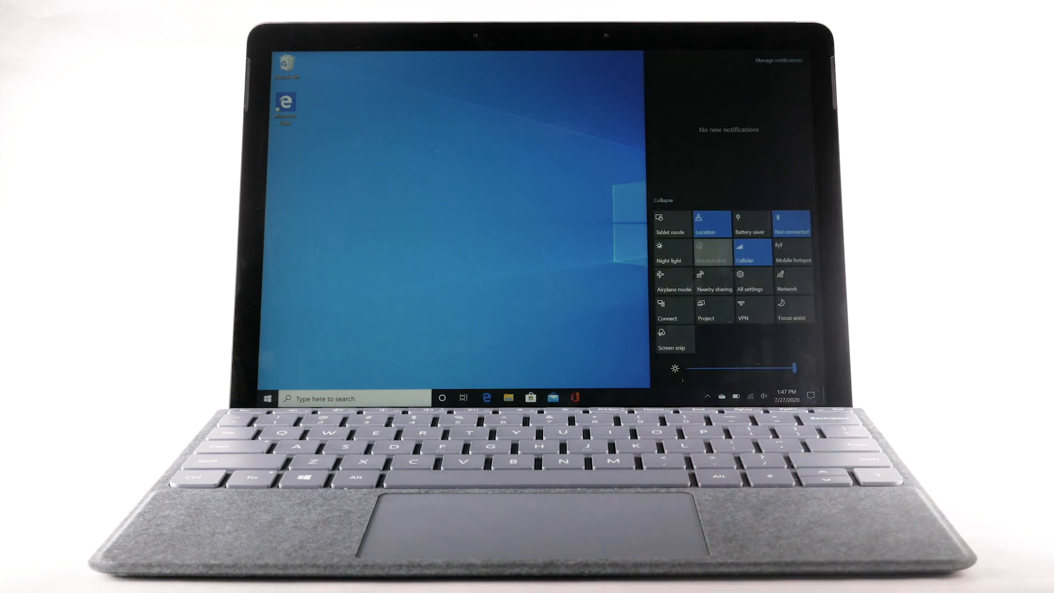
Switch off Bluetooth and Wi-Fi from the Action Center quick actions
{"action": "left_click", "coordinate": [791, 224]}
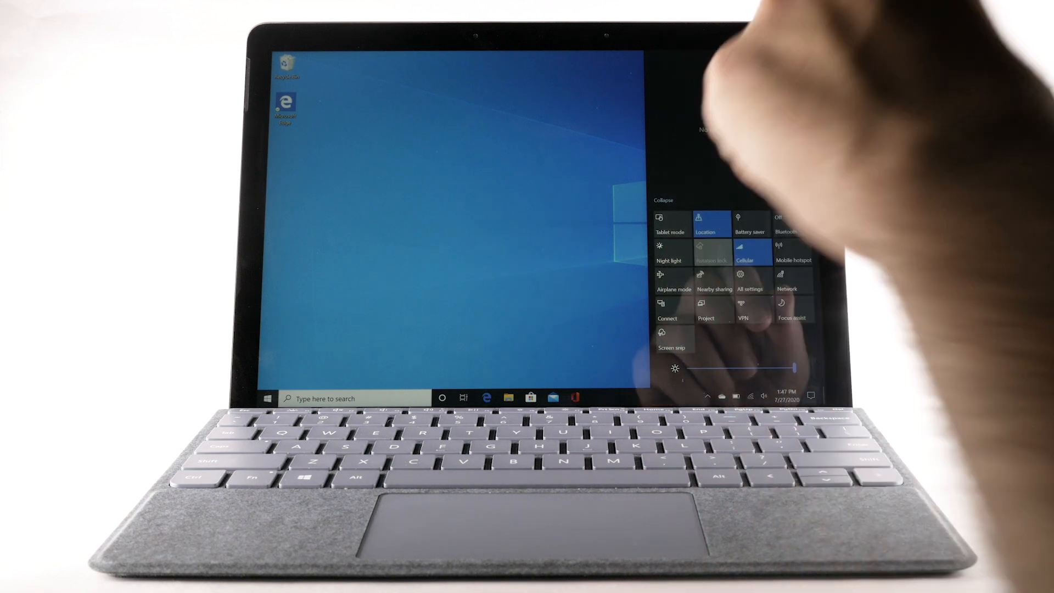
{"action": "left_click", "coordinate": [712, 224]}
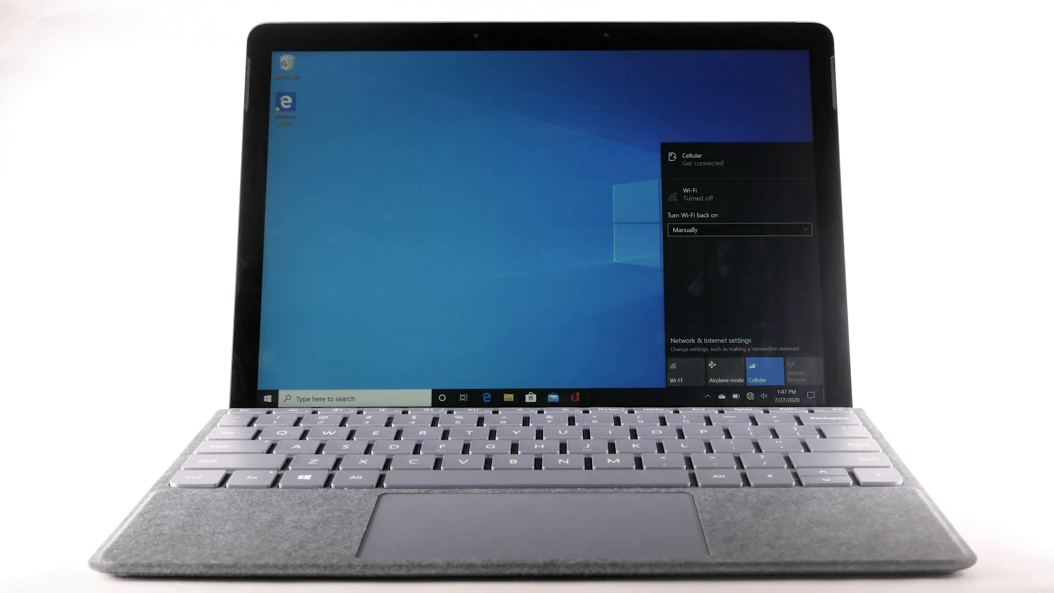
{"action": "left_click", "coordinate": [269, 398]}
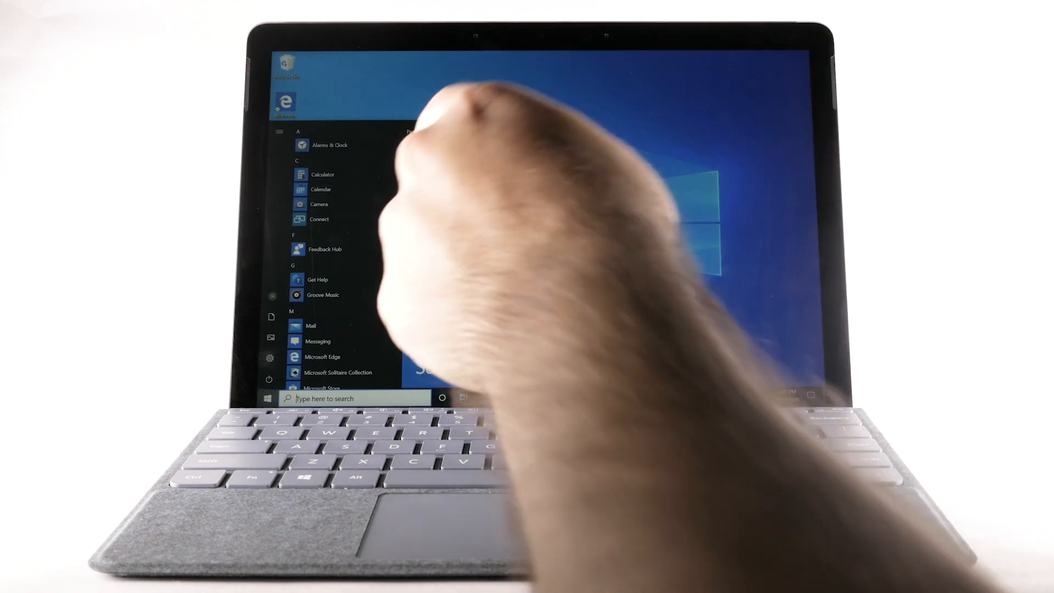
Launch Microsoft Store from the Start menu app list
{"action": "left_click", "coordinate": [341, 372]}
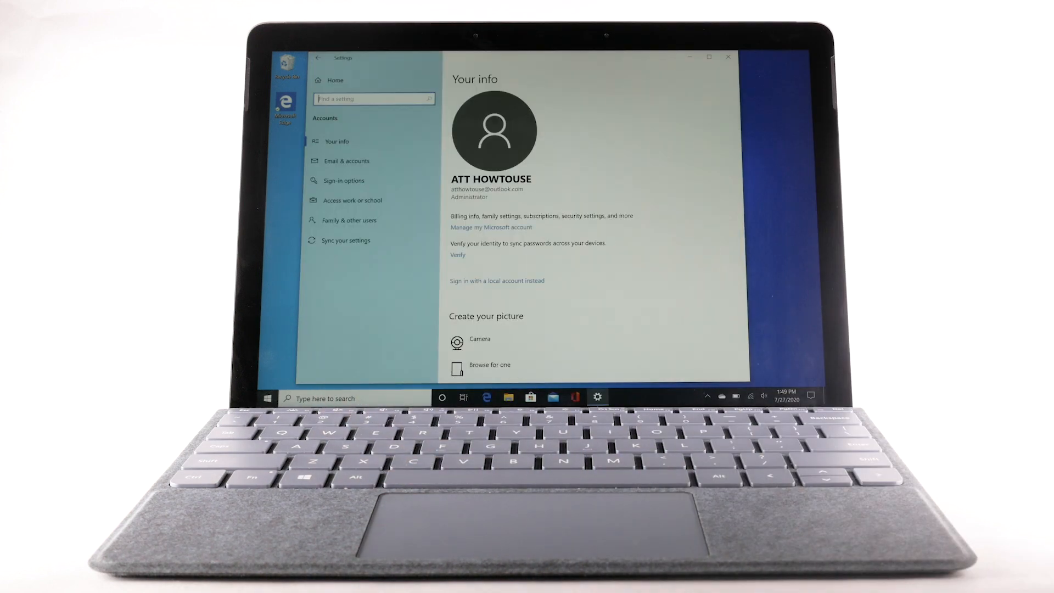
Under Email & accounts, manage the Outlook account and open its mailbox sync settings
{"action": "left_click", "coordinate": [347, 160]}
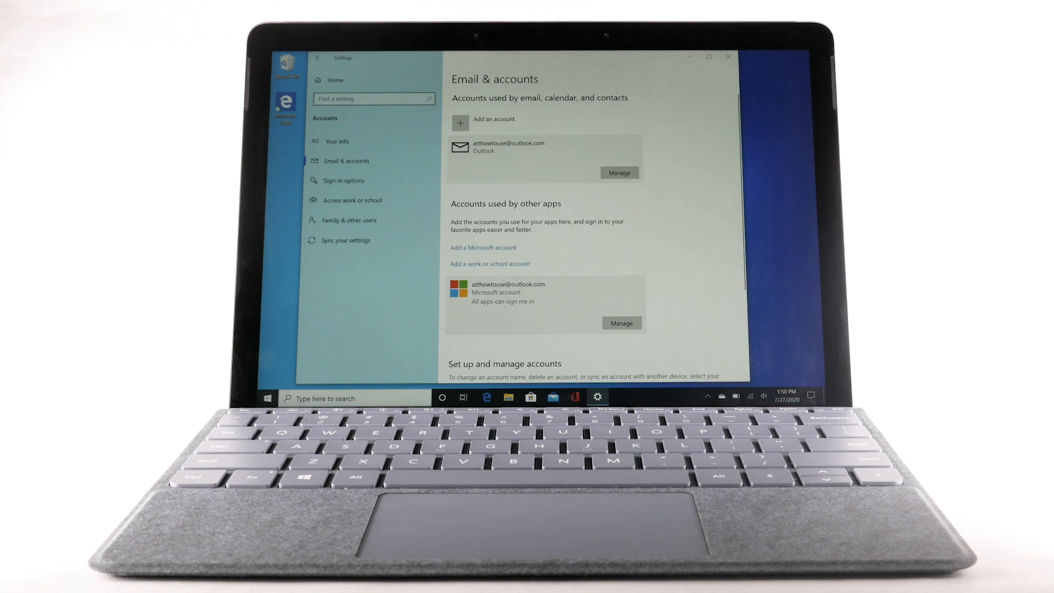
{"action": "left_click", "coordinate": [619, 173]}
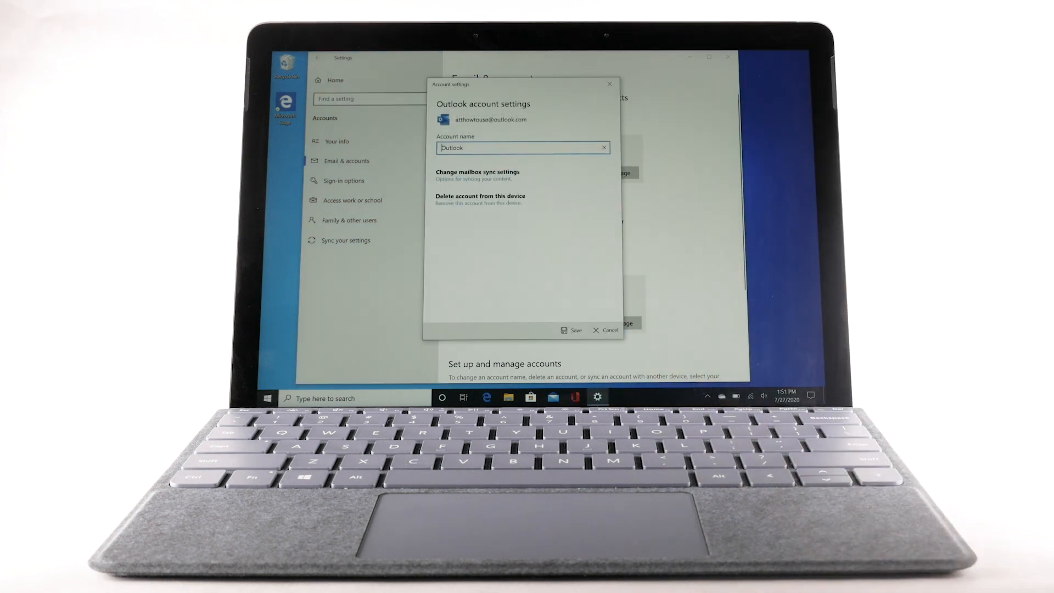
{"action": "left_click", "coordinate": [478, 172]}
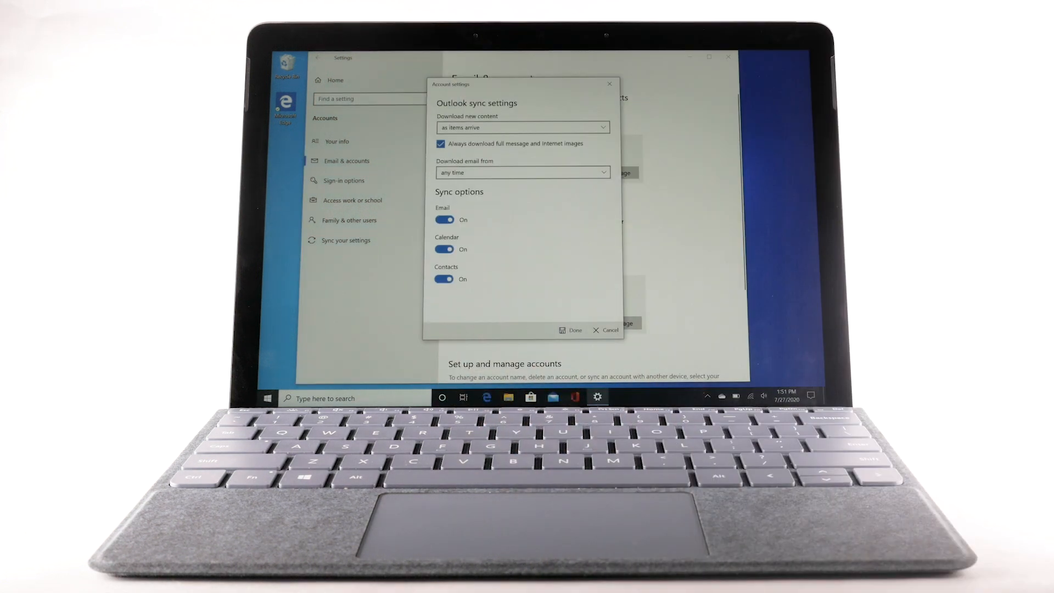